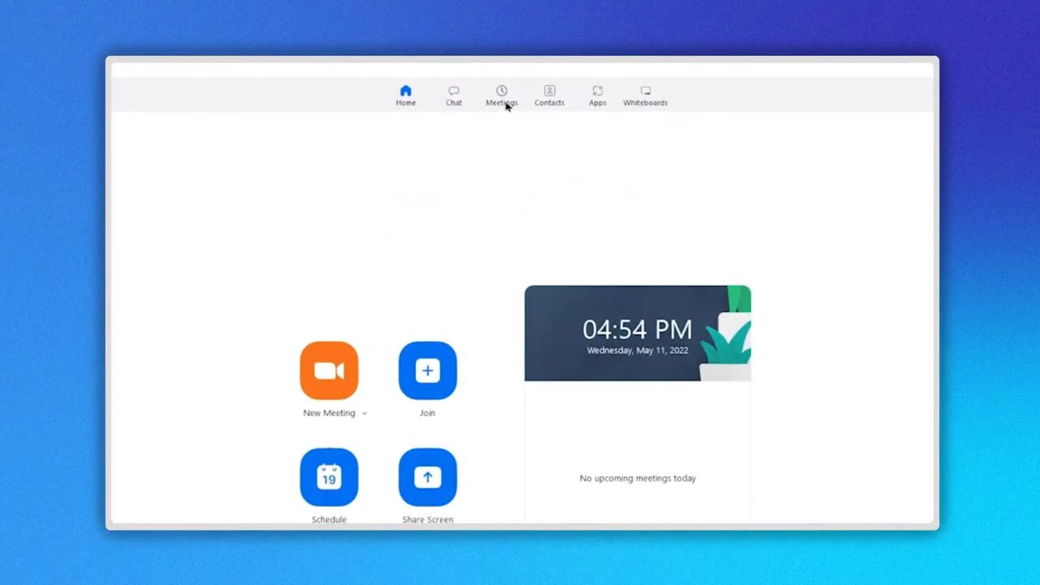
# Open the Meetings tab to list upcoming meetings, including Meeting Example
pyautogui.click(501, 94)
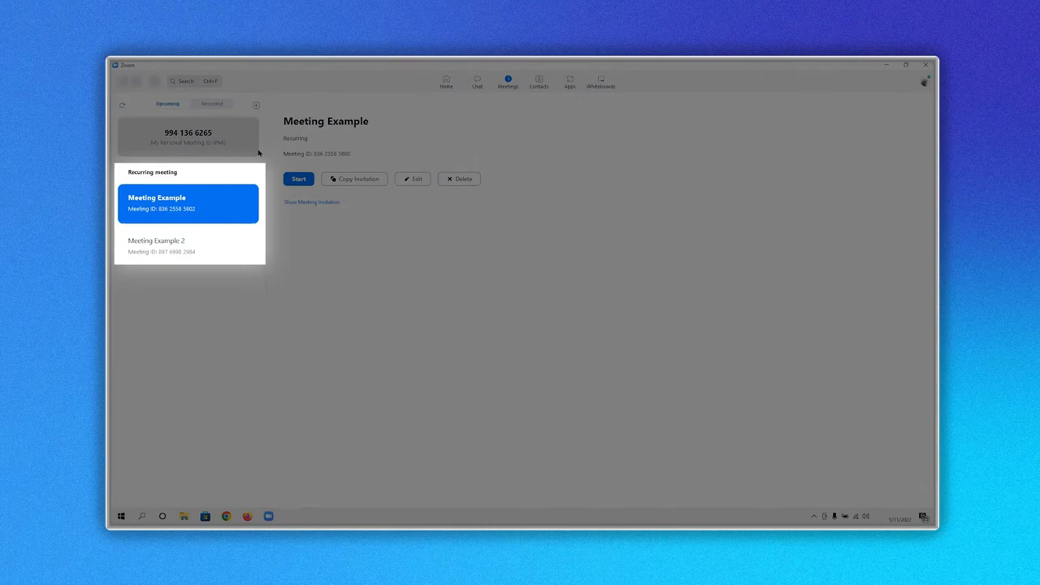
pyautogui.moveTo(246, 307)
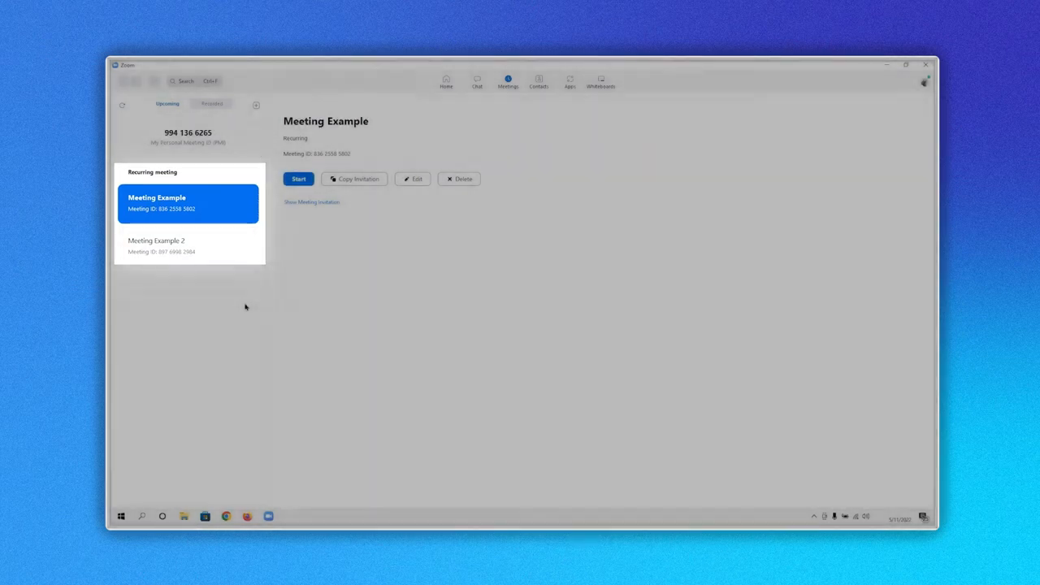
# View Meeting Example 2, return to Meeting Example, and expand its full invitation
pyautogui.click(187, 246)
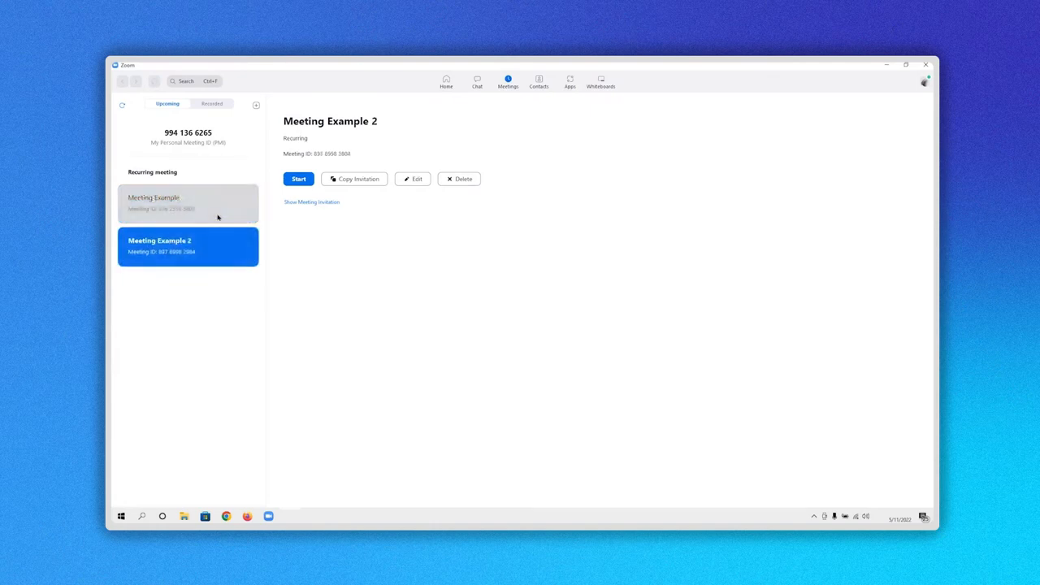
pyautogui.click(188, 203)
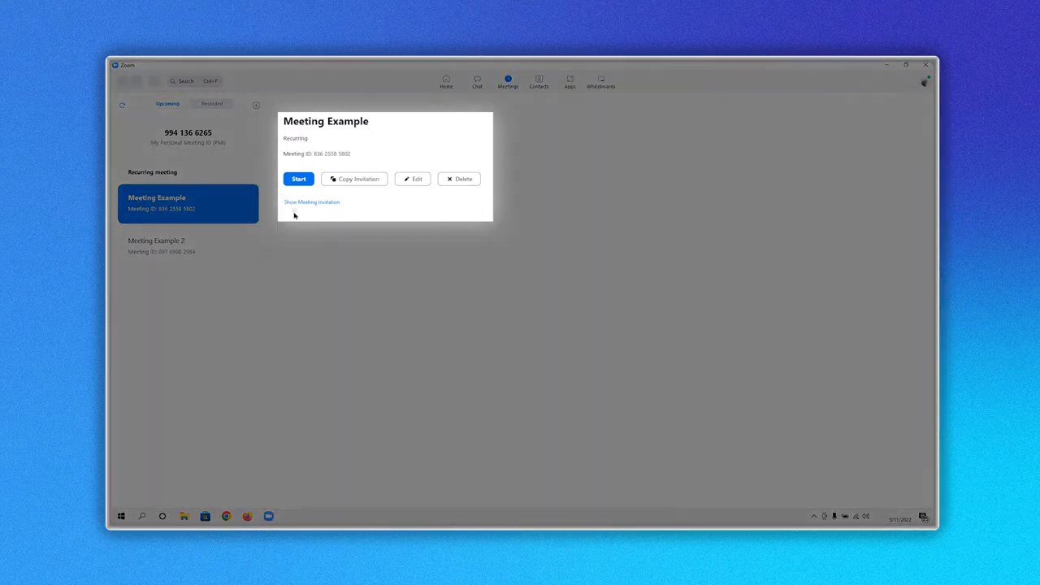
pyautogui.click(311, 203)
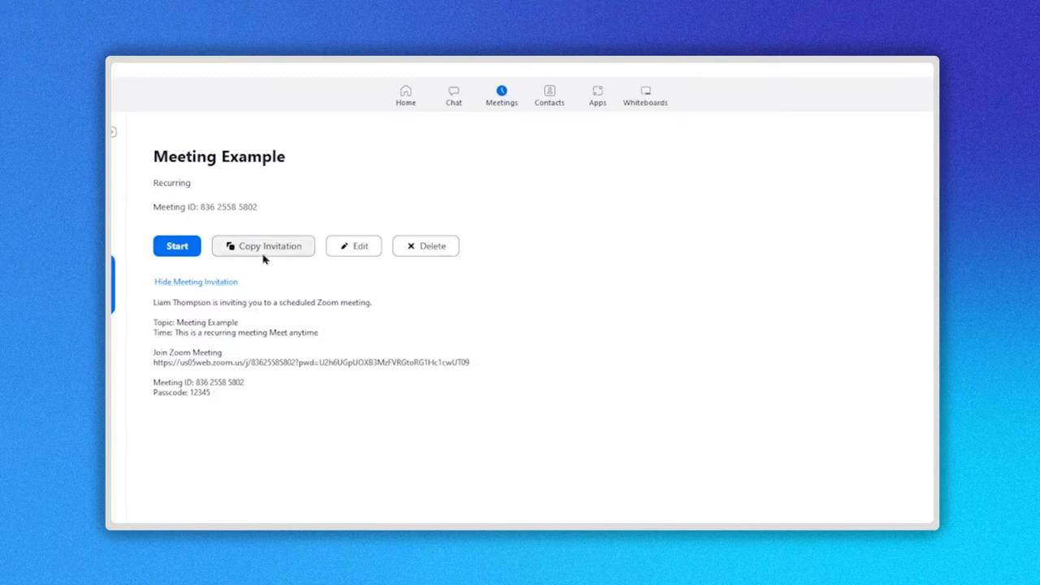
# Copy the Meeting Example invitation, enter the meeting ID to join, and select the passcode field
pyautogui.click(270, 245)
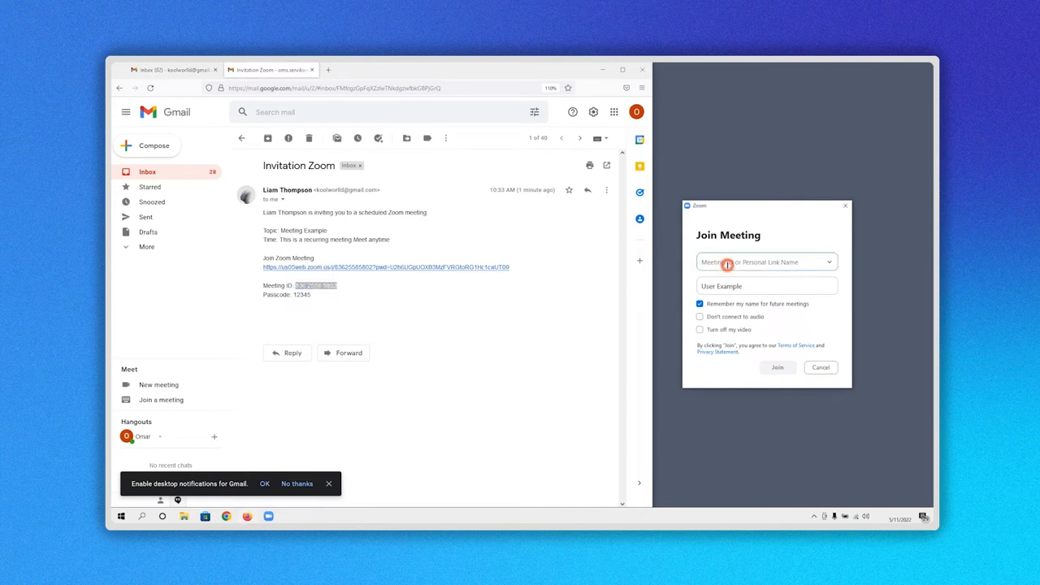
pyautogui.click(776, 368)
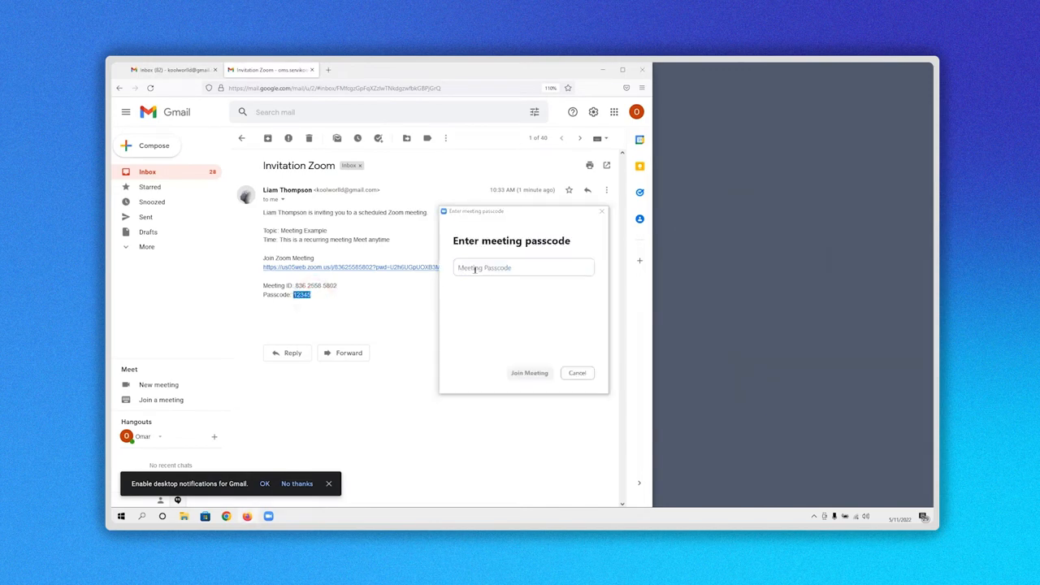
pyautogui.click(529, 372)
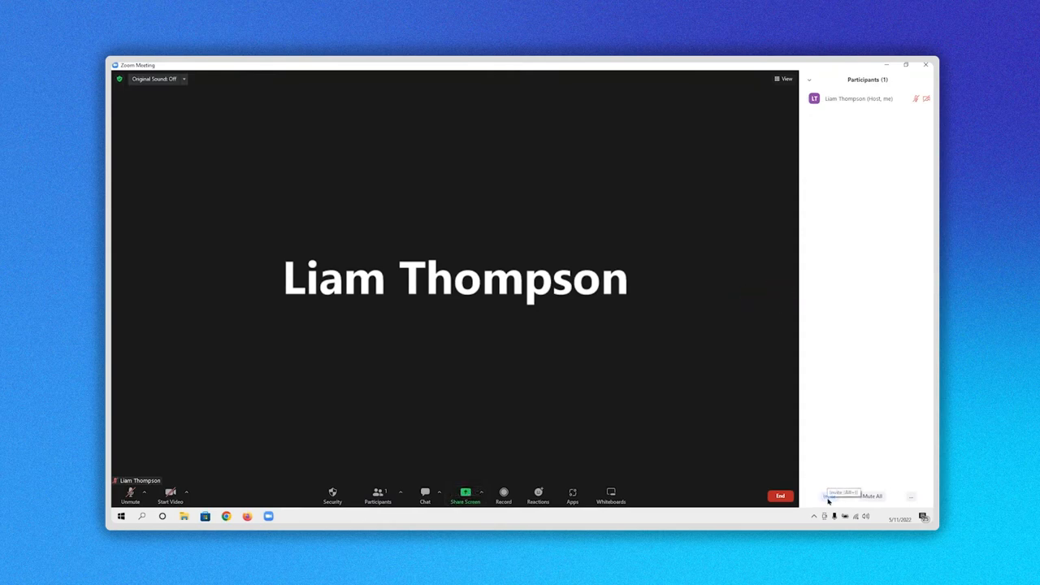
pyautogui.click(841, 496)
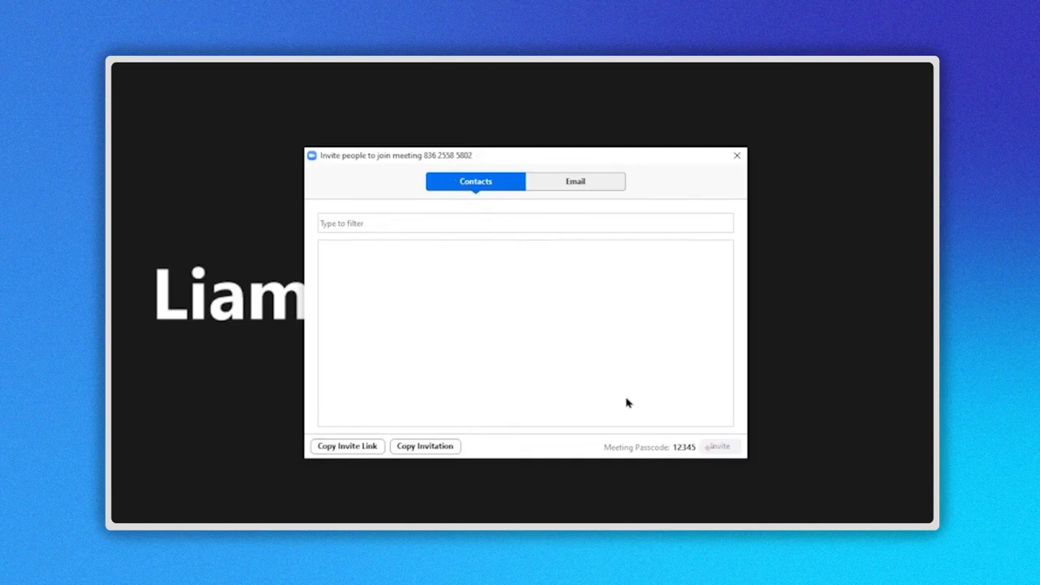
pyautogui.moveTo(671, 455)
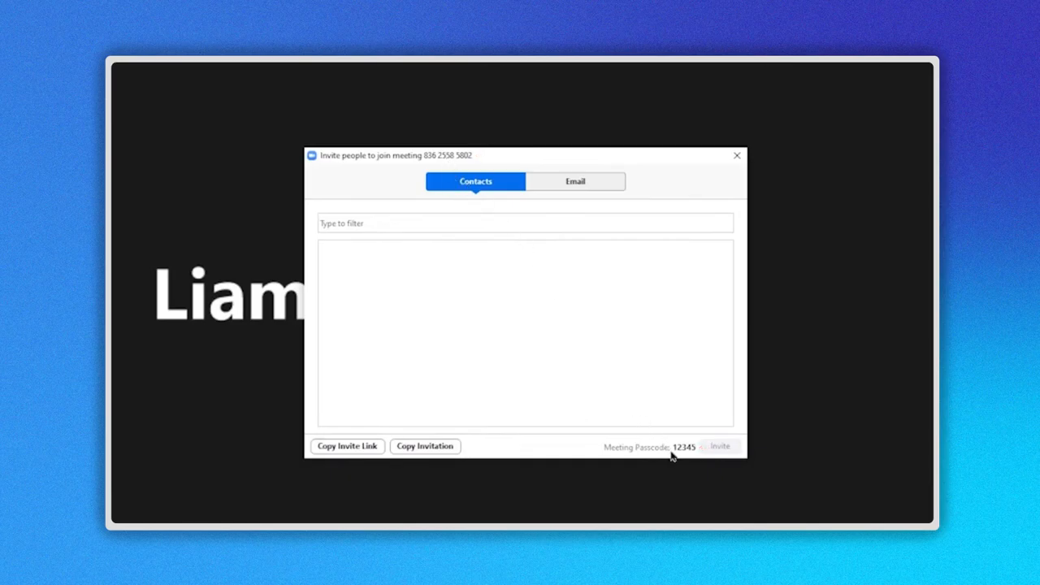
pyautogui.moveTo(480, 201)
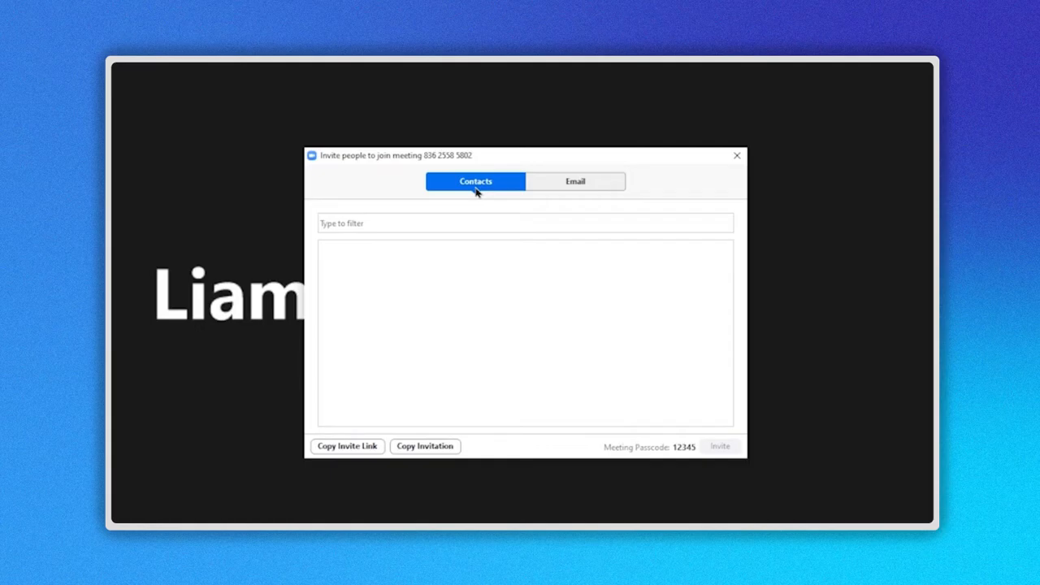
pyautogui.moveTo(574, 187)
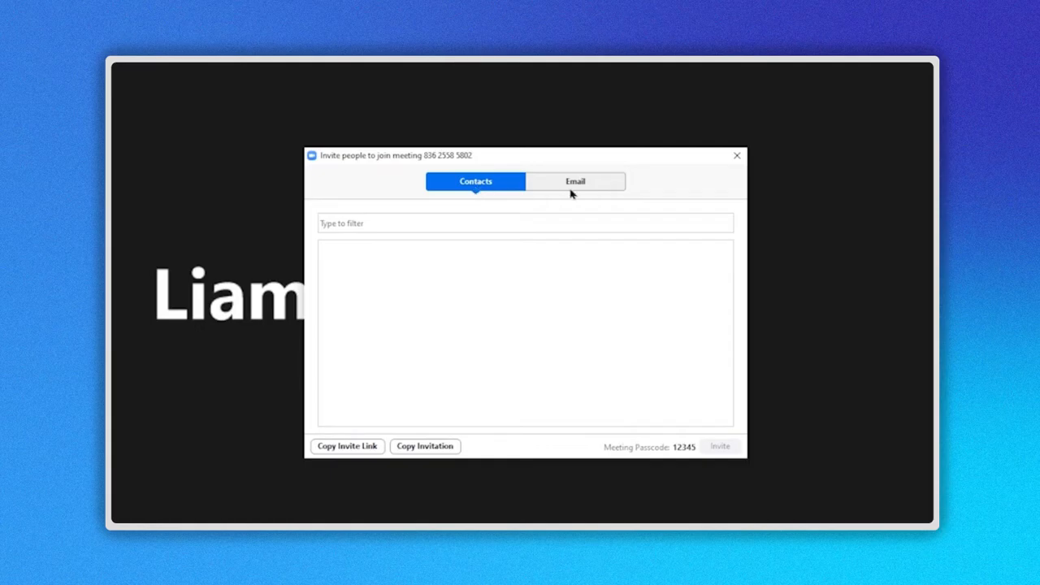
# Check the Email invite options, then copy the meeting's invite link
pyautogui.click(575, 180)
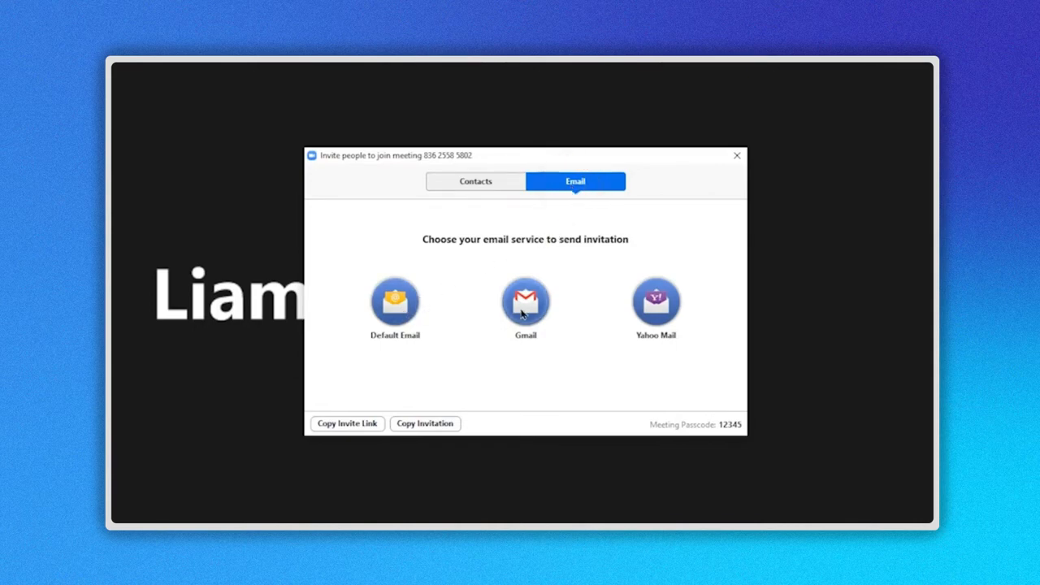
pyautogui.moveTo(656, 313)
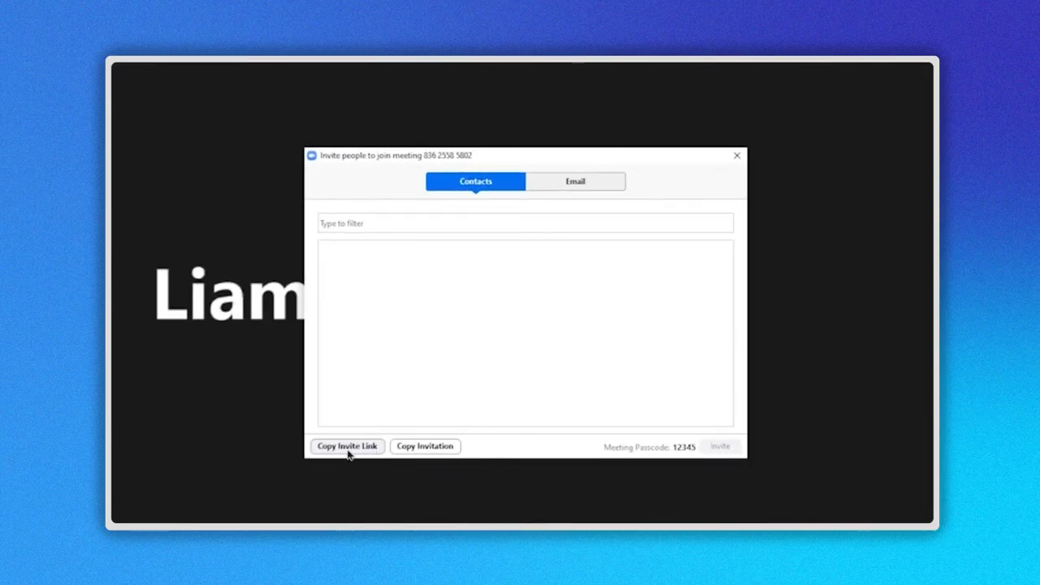
pyautogui.click(347, 446)
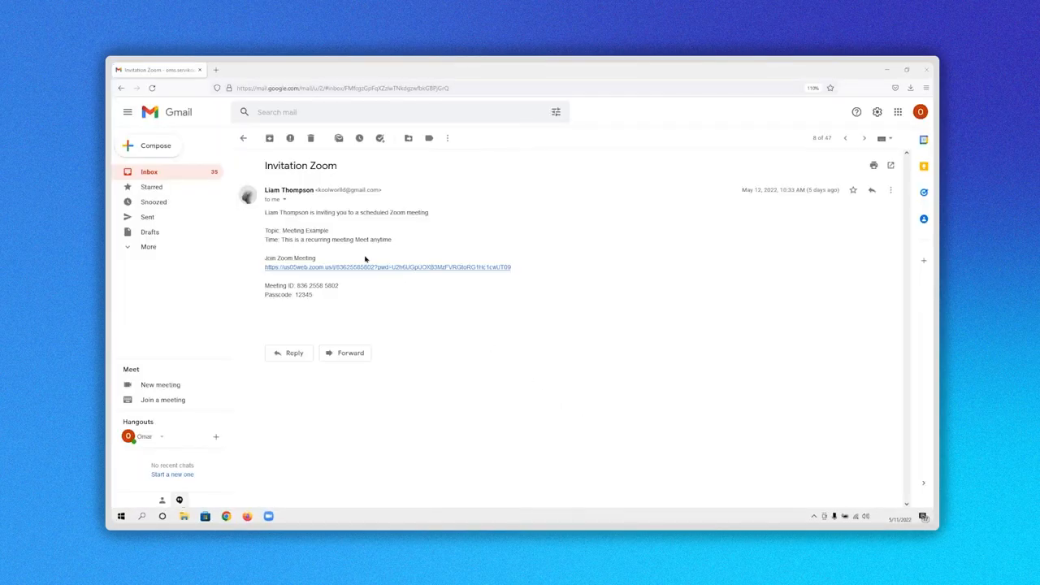
pyautogui.moveTo(365, 270)
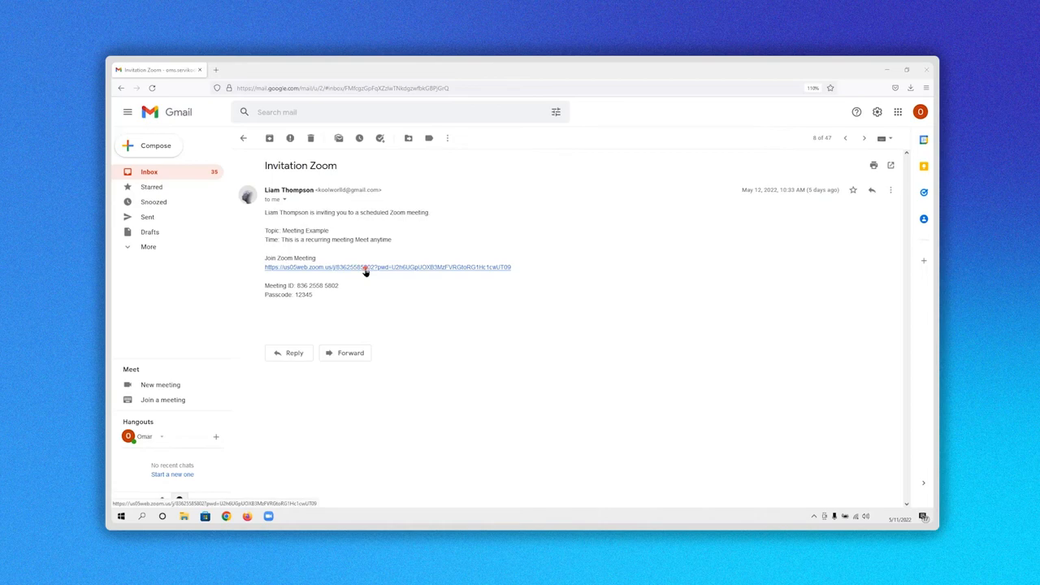
# Open the Join Zoom Meeting link from the Gmail invitation and allow the Zoom app to launch
pyautogui.click(387, 267)
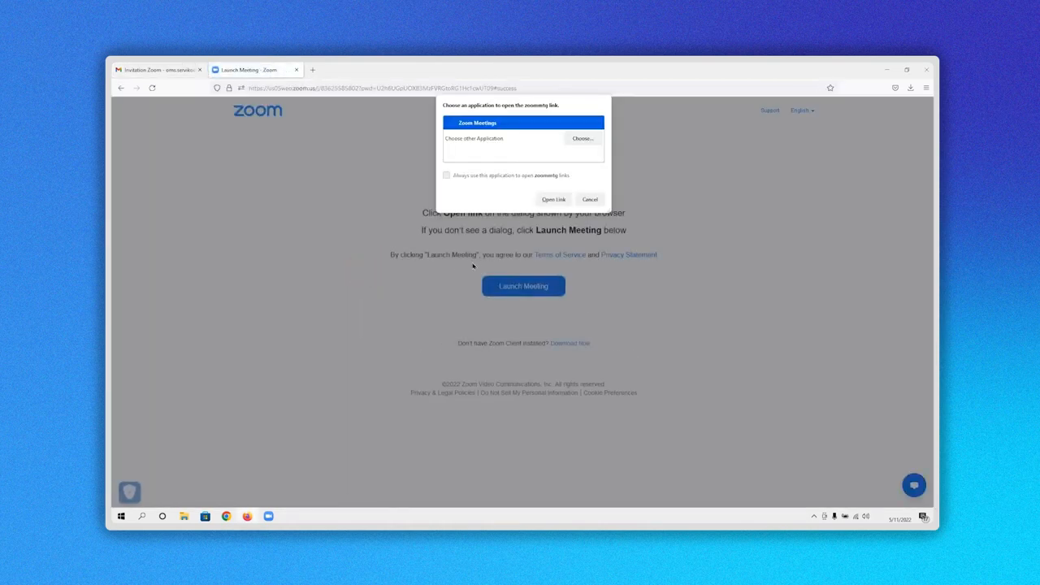
pyautogui.click(553, 199)
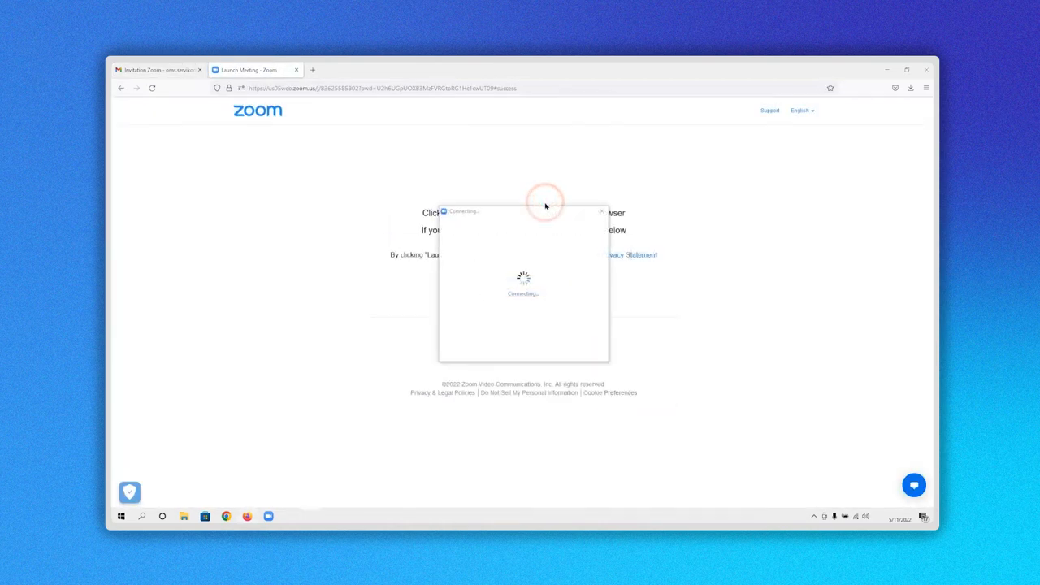